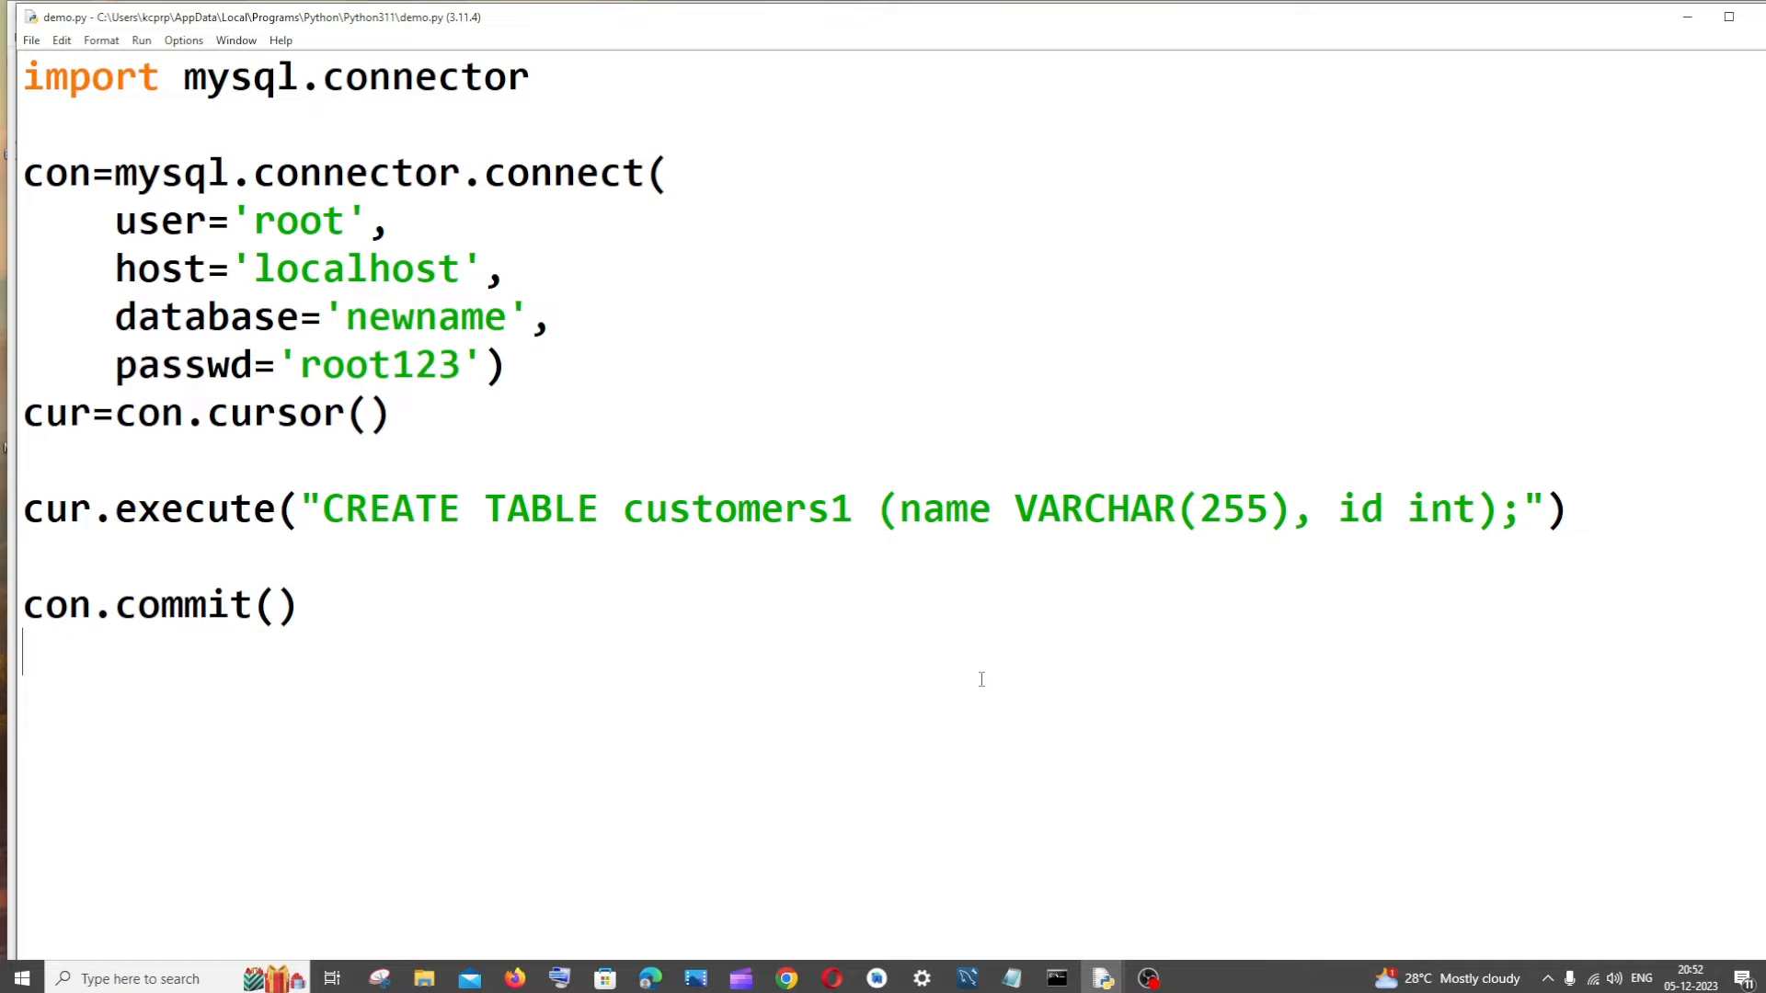
mouse_move(189, 912)
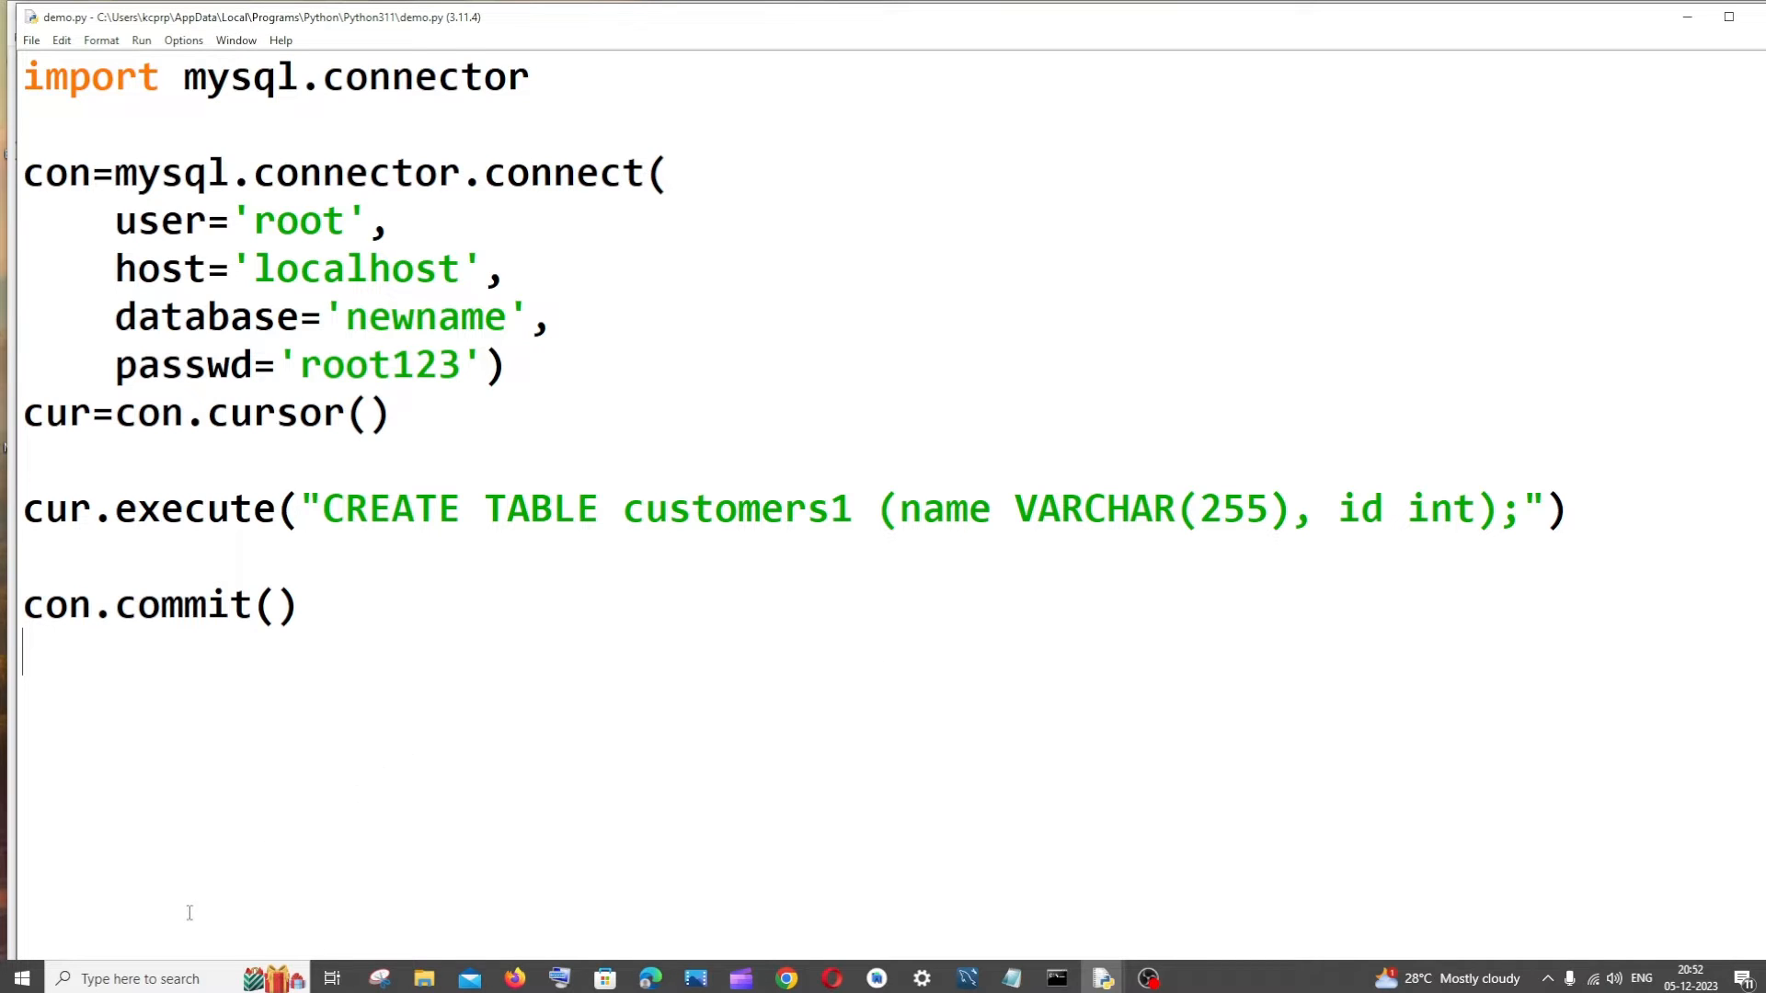
Step: Search Windows for 'services' to locate the Services utility
type("services")
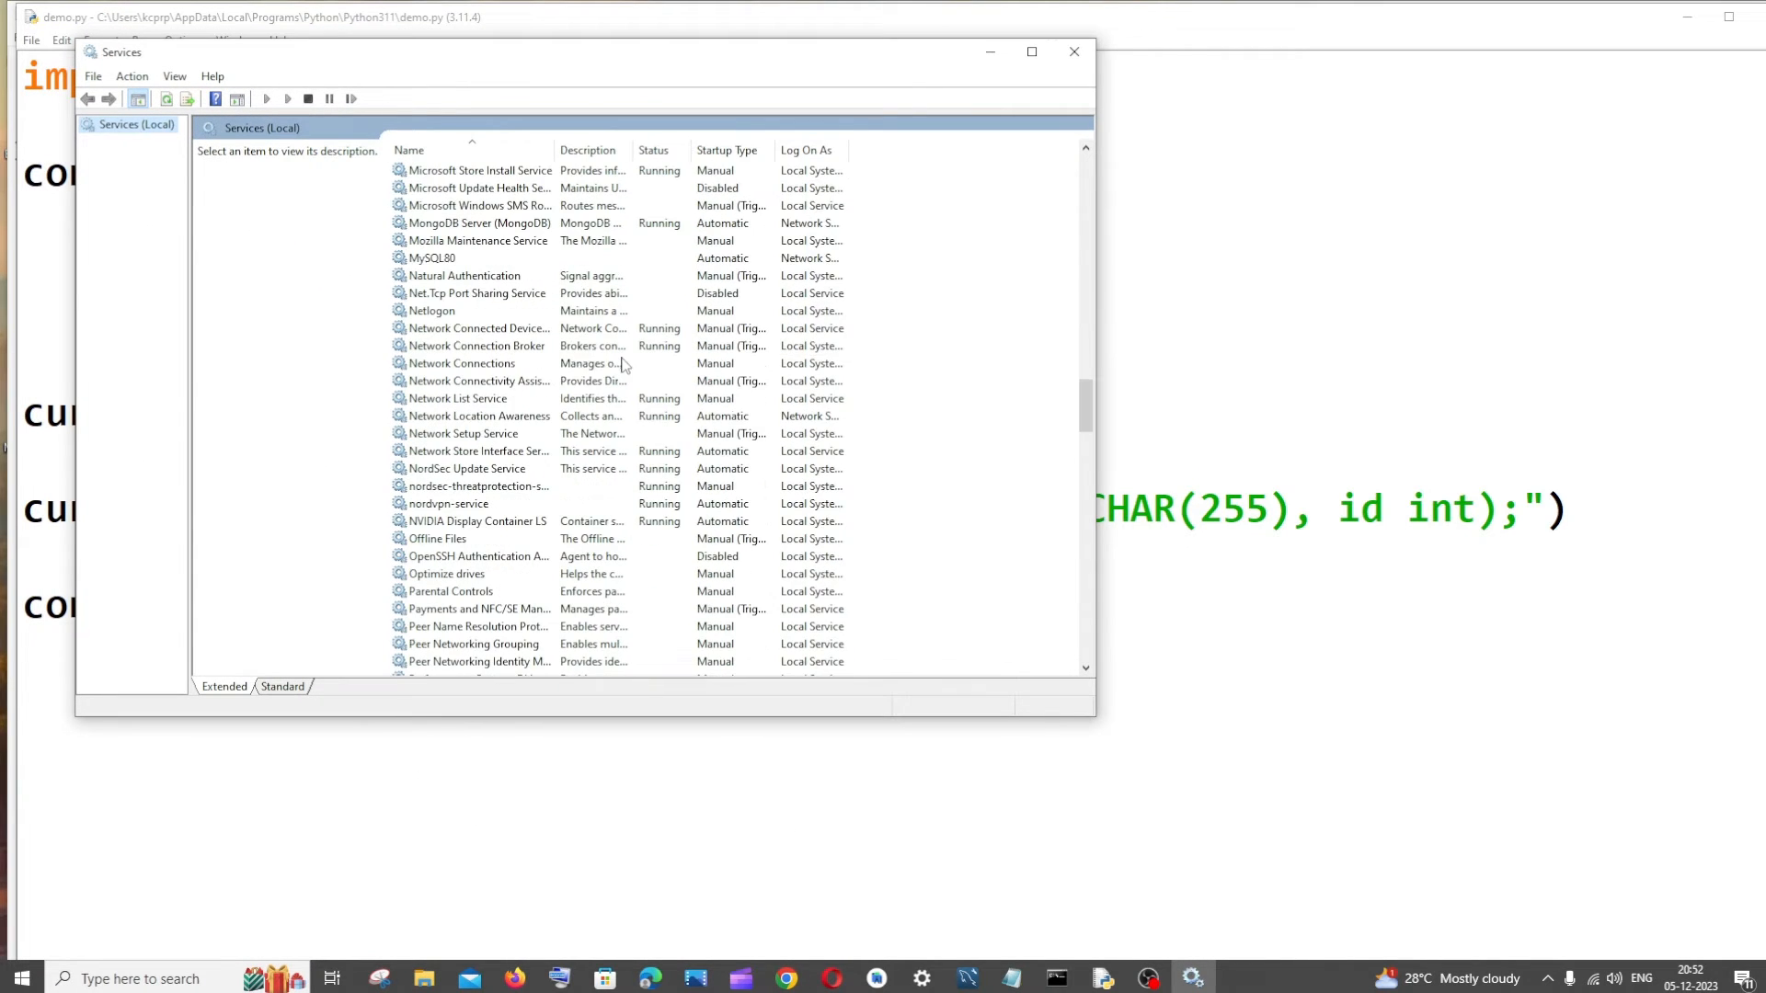
mouse_move(434, 259)
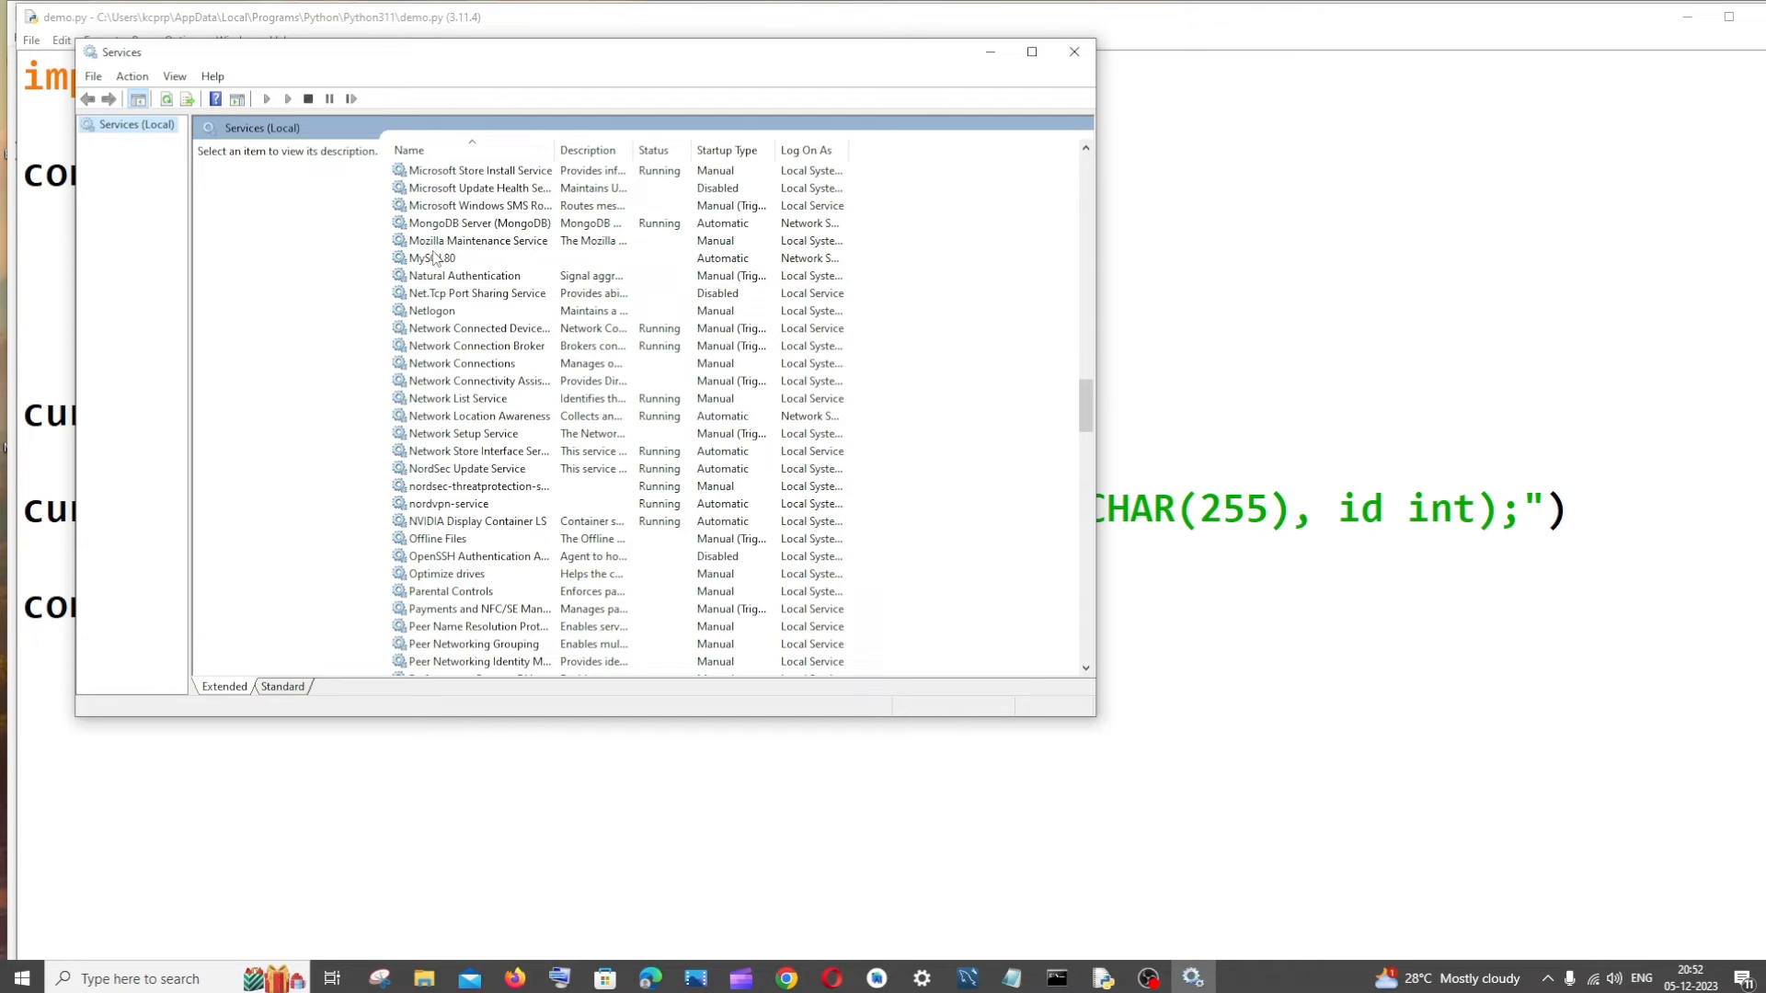
Step: Start the MySQL80 service so it reads Running, then return to demo.py
left_click(430, 257)
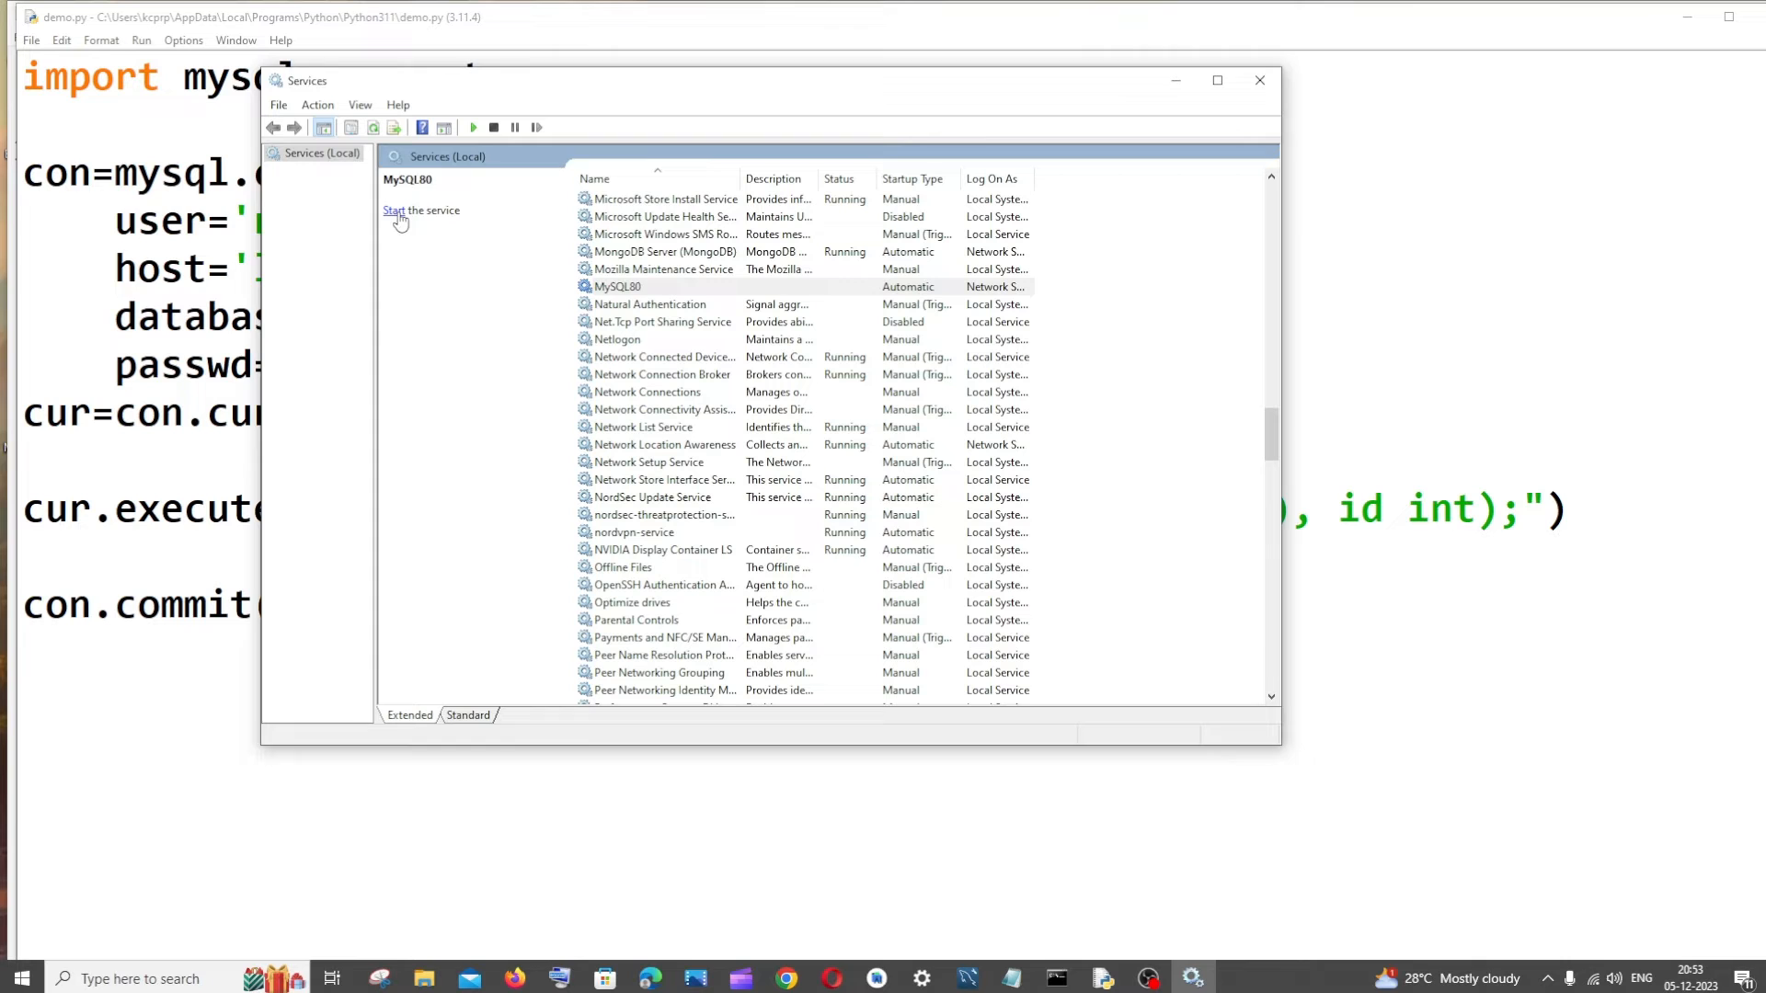
left_click(402, 209)
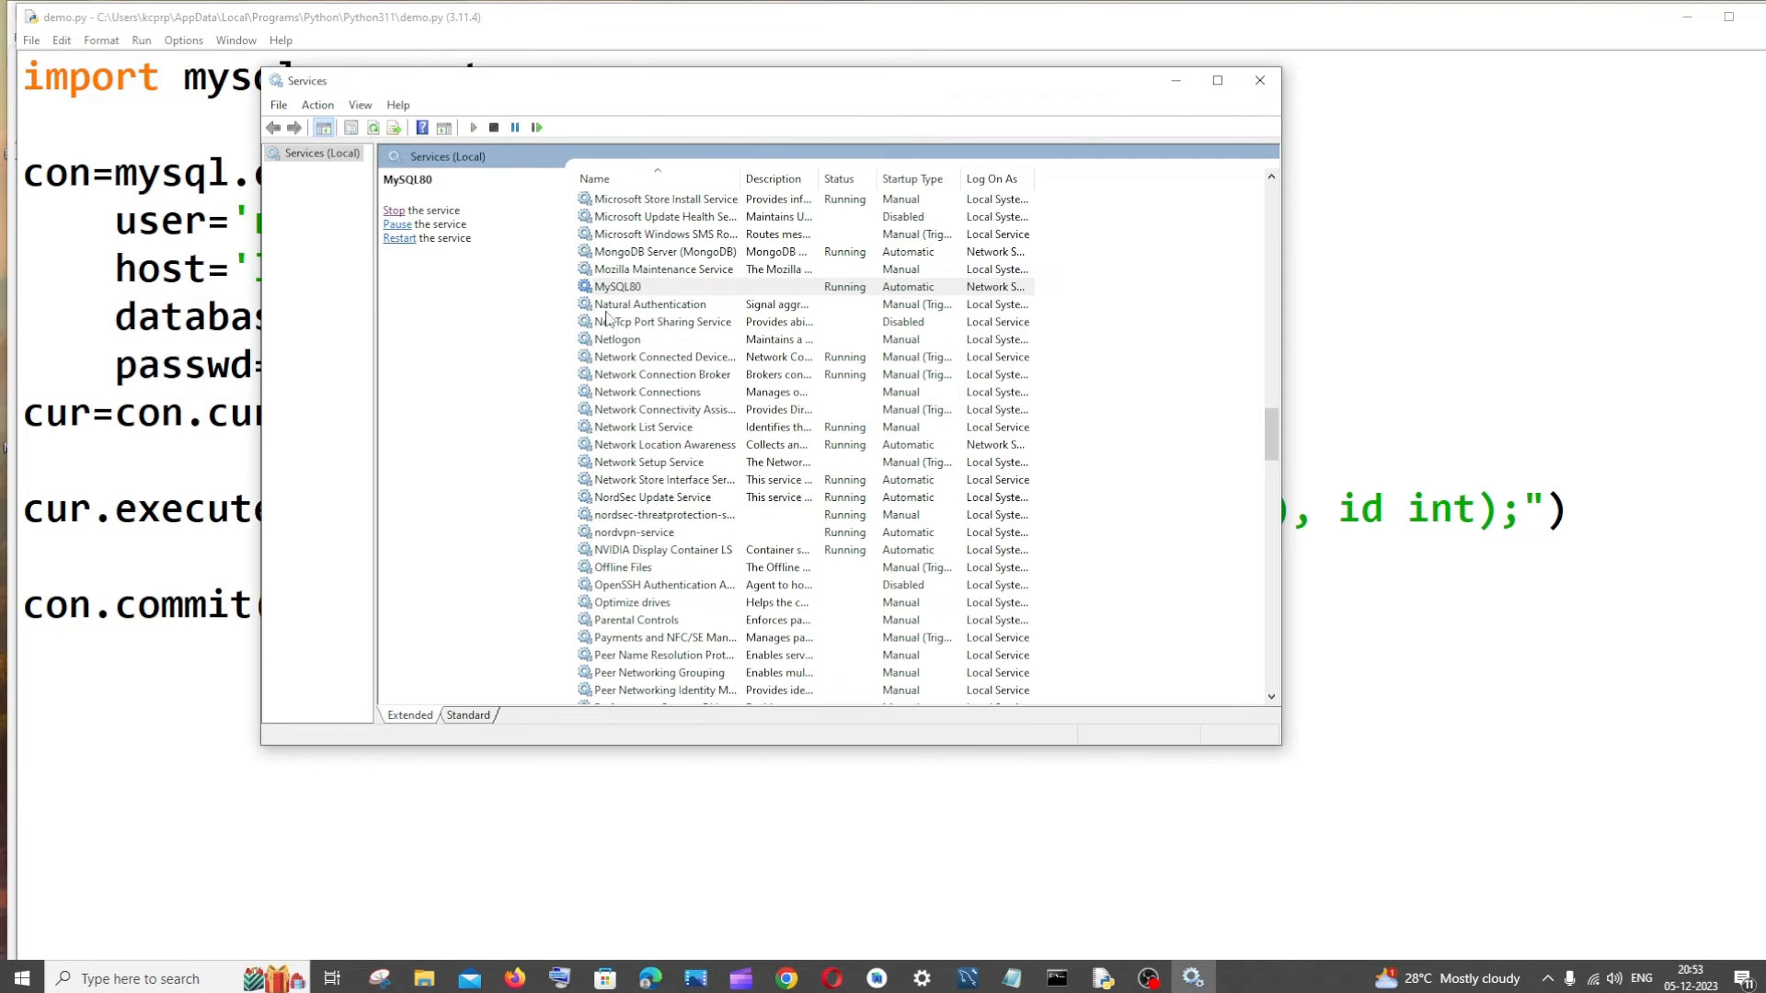
left_click(1258, 79)
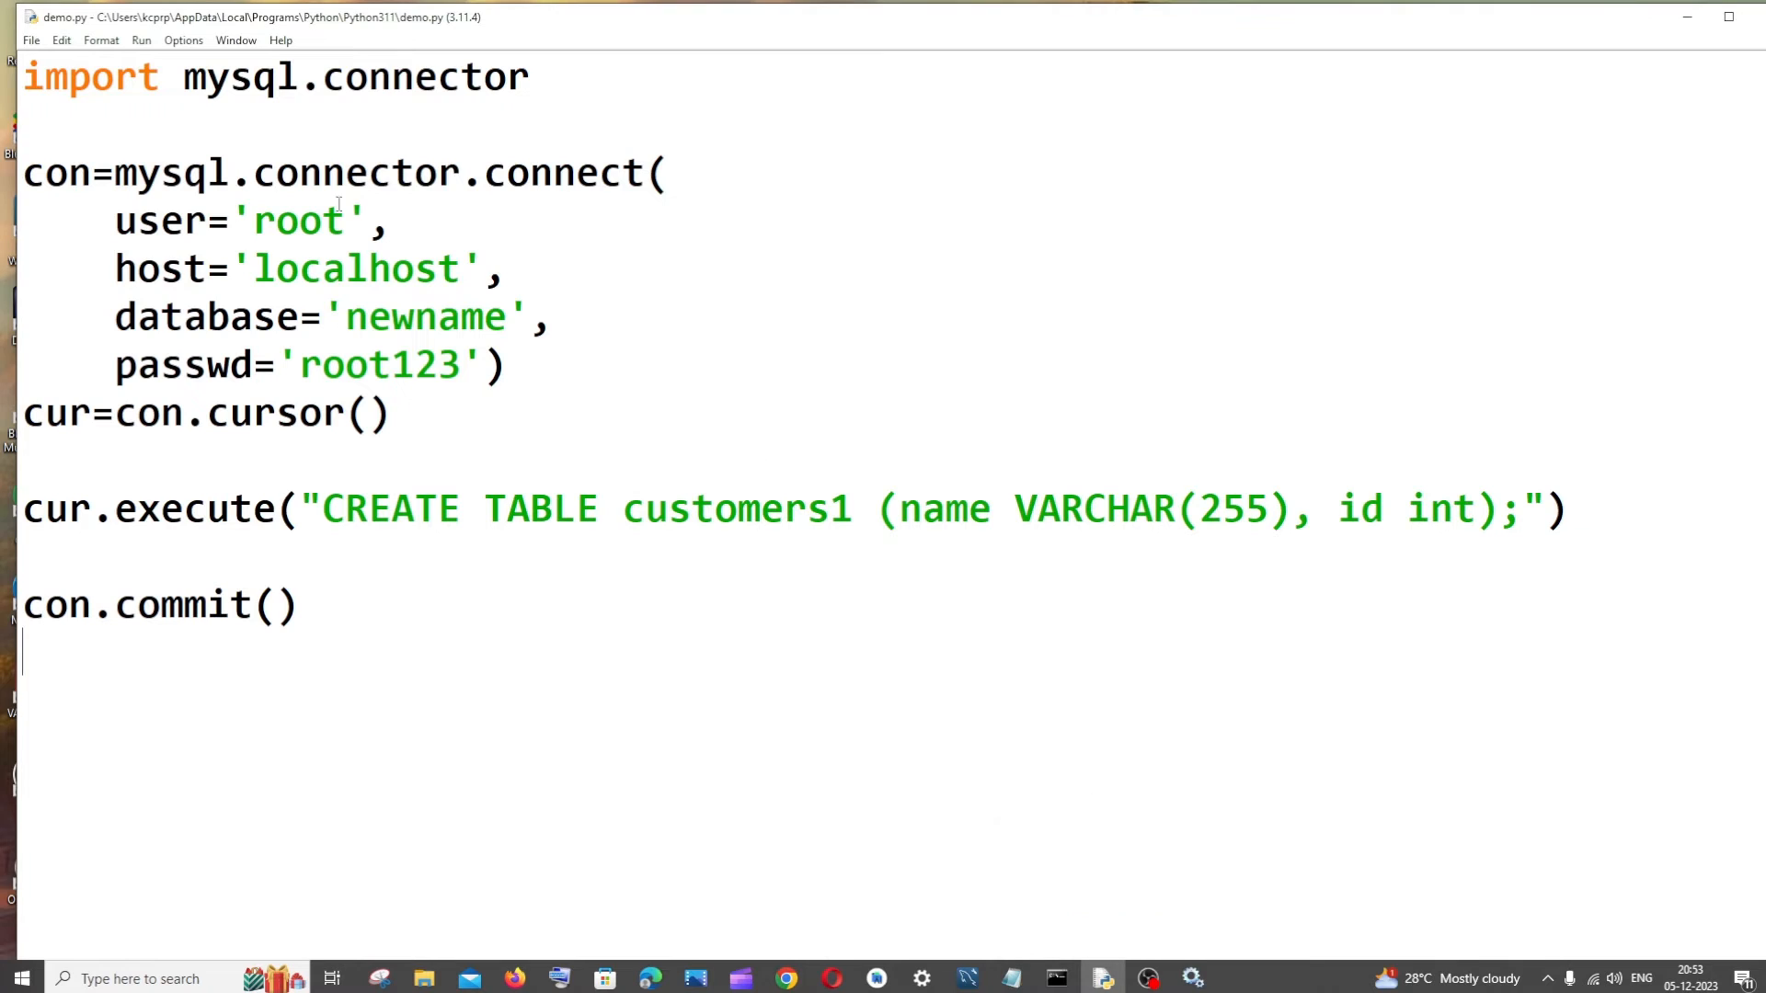
Step: Run demo.py with F5 so the shell restarts without errors
key("F5")
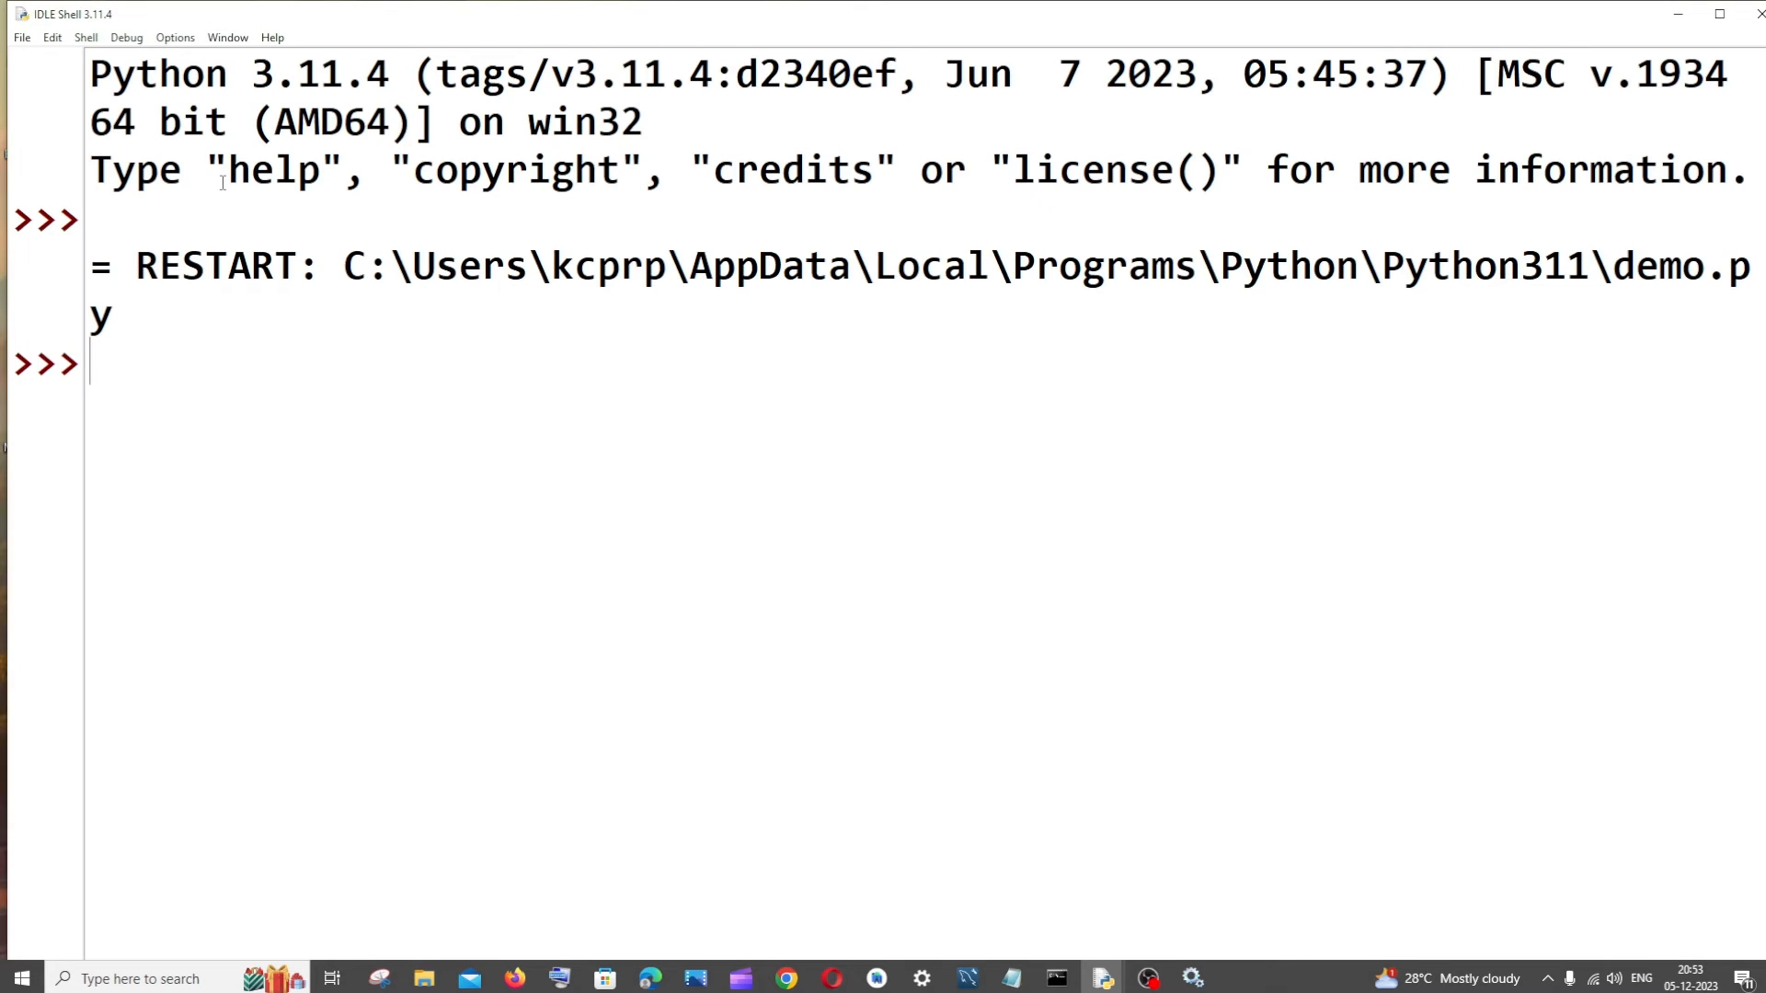
mouse_move(75, 399)
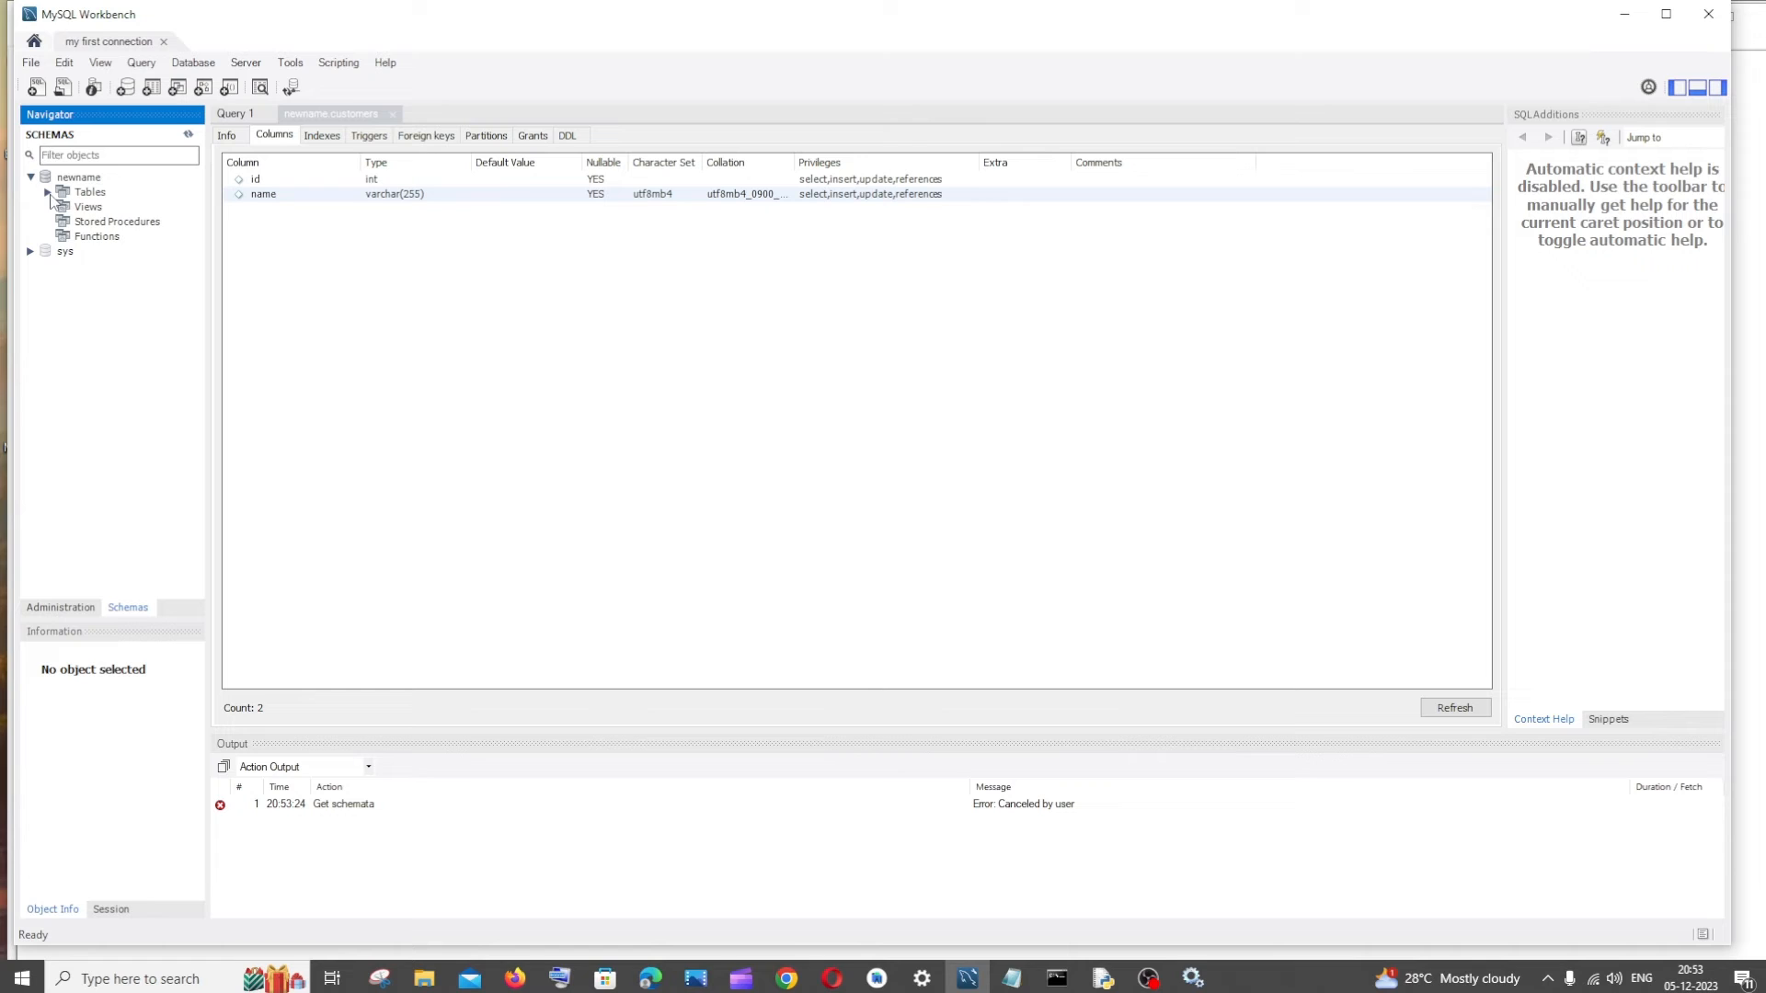
Step: Expand the newname schema's Tables to view the table's id and name columns
left_click(64, 192)
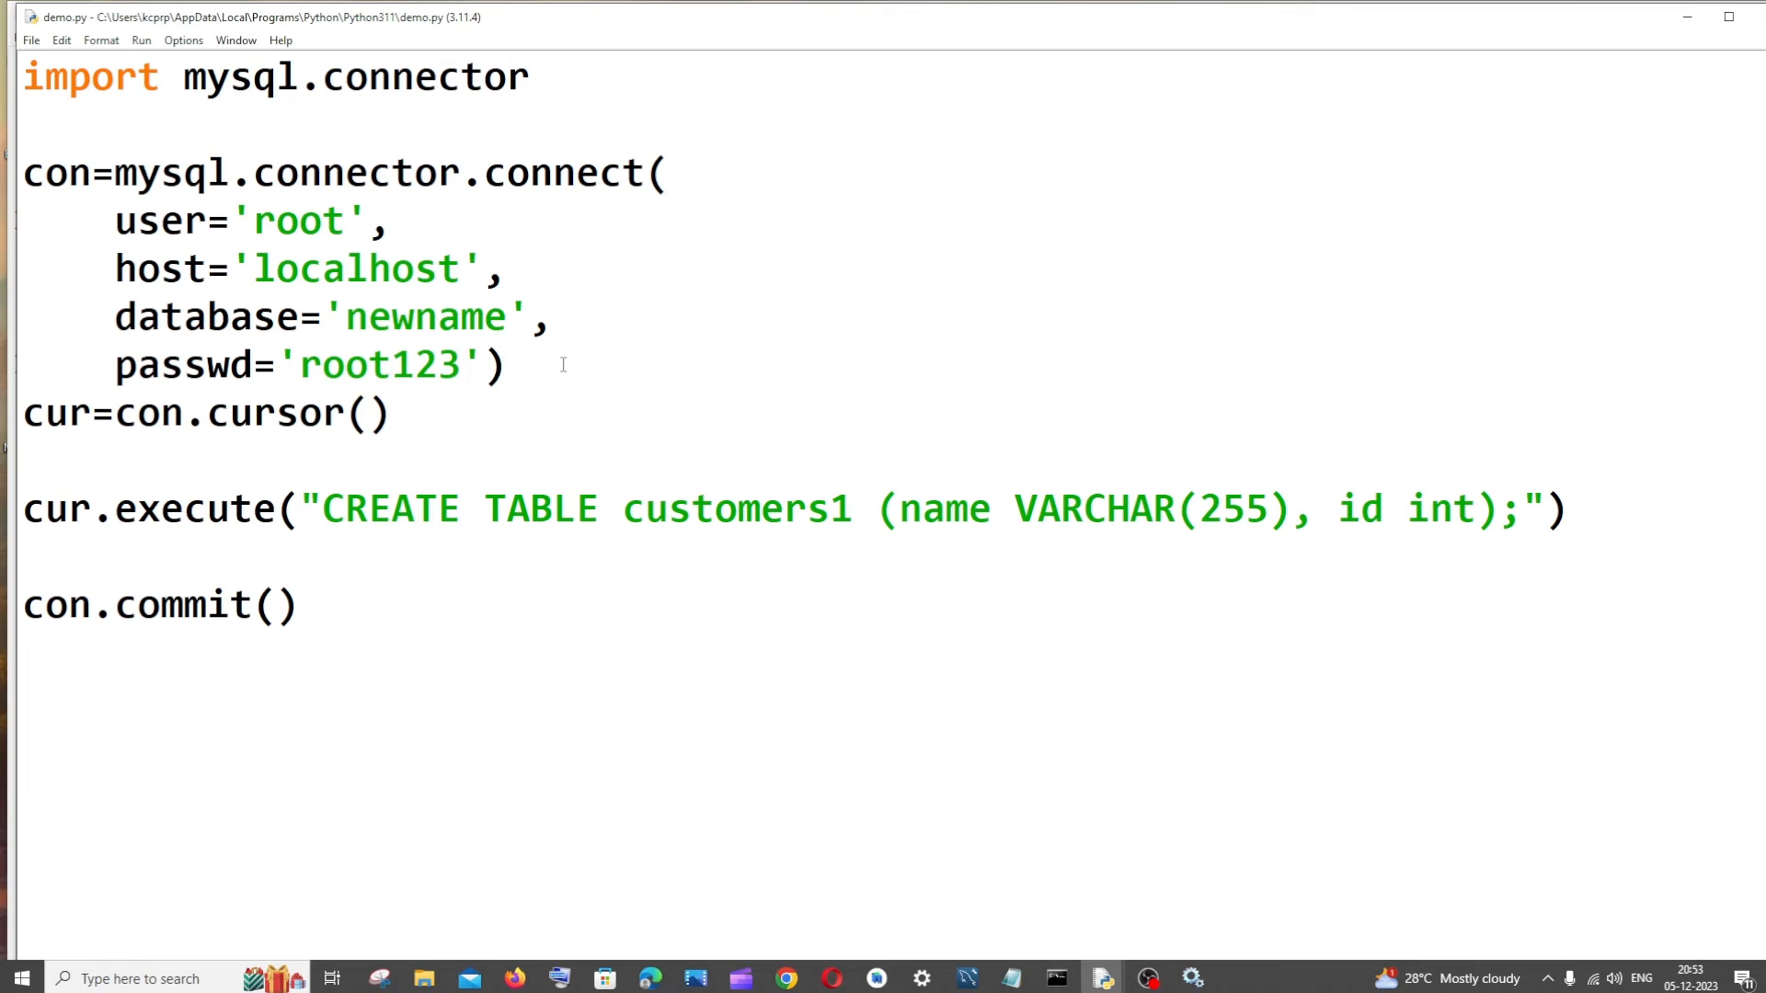
mouse_move(569, 324)
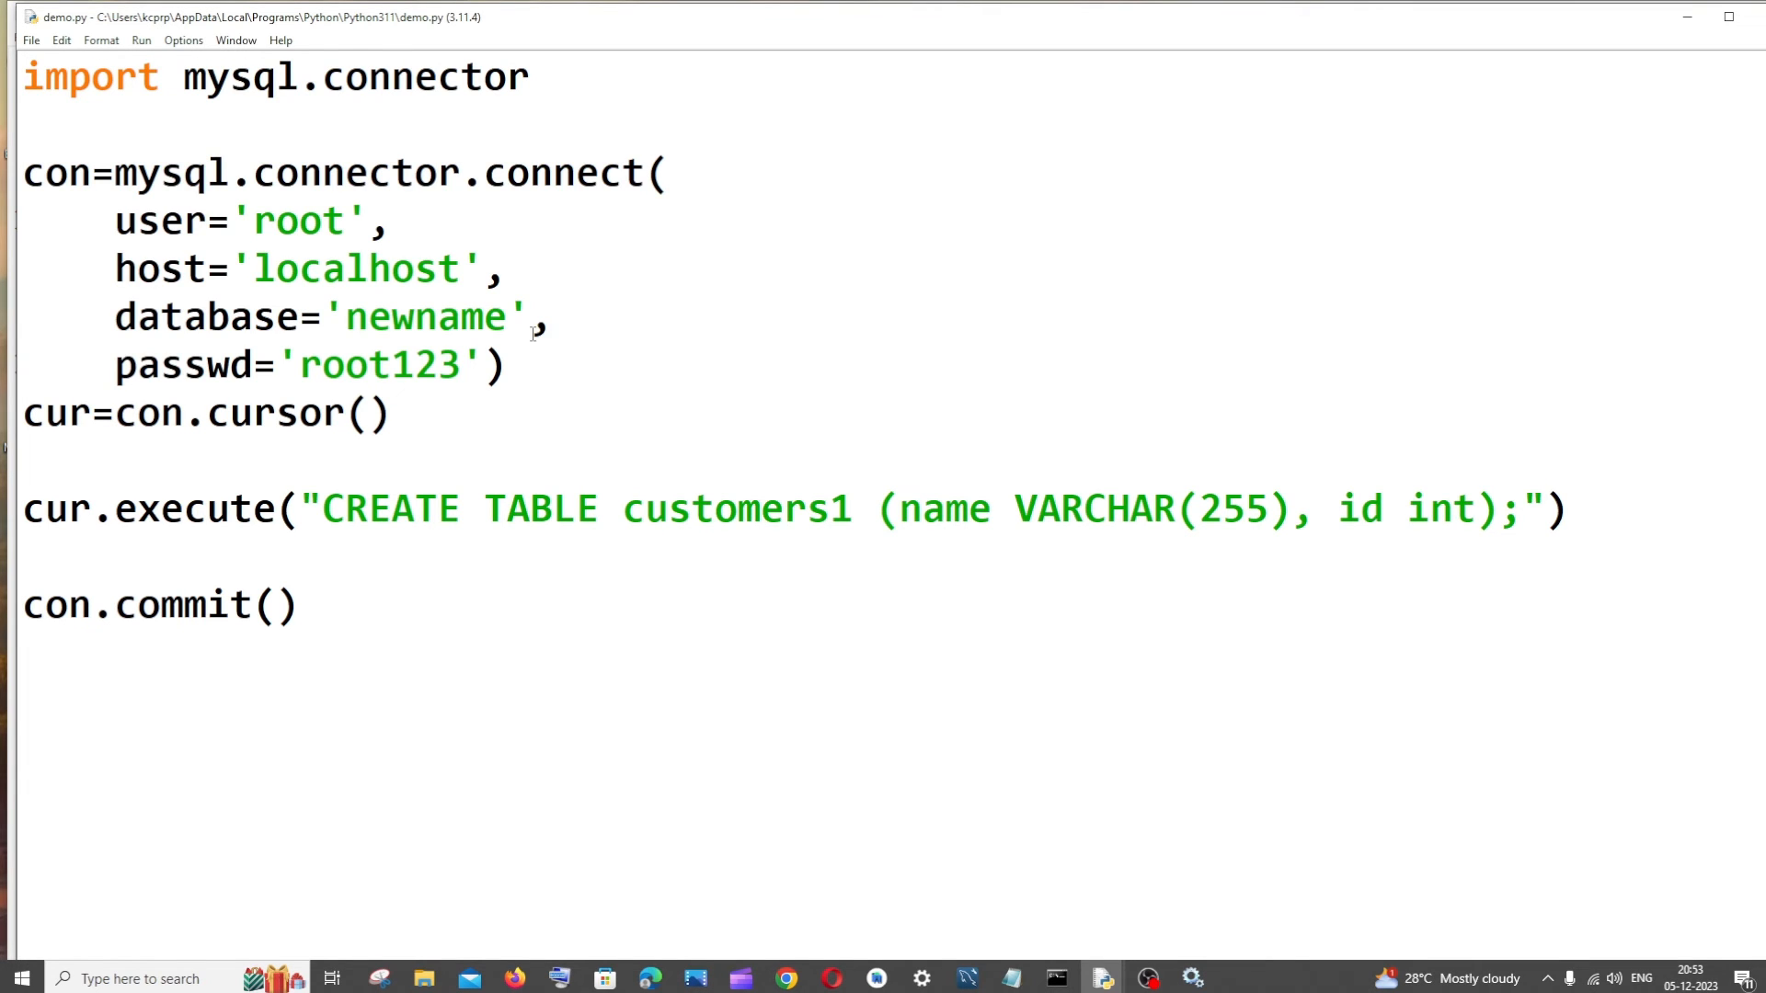
left_click(548, 316)
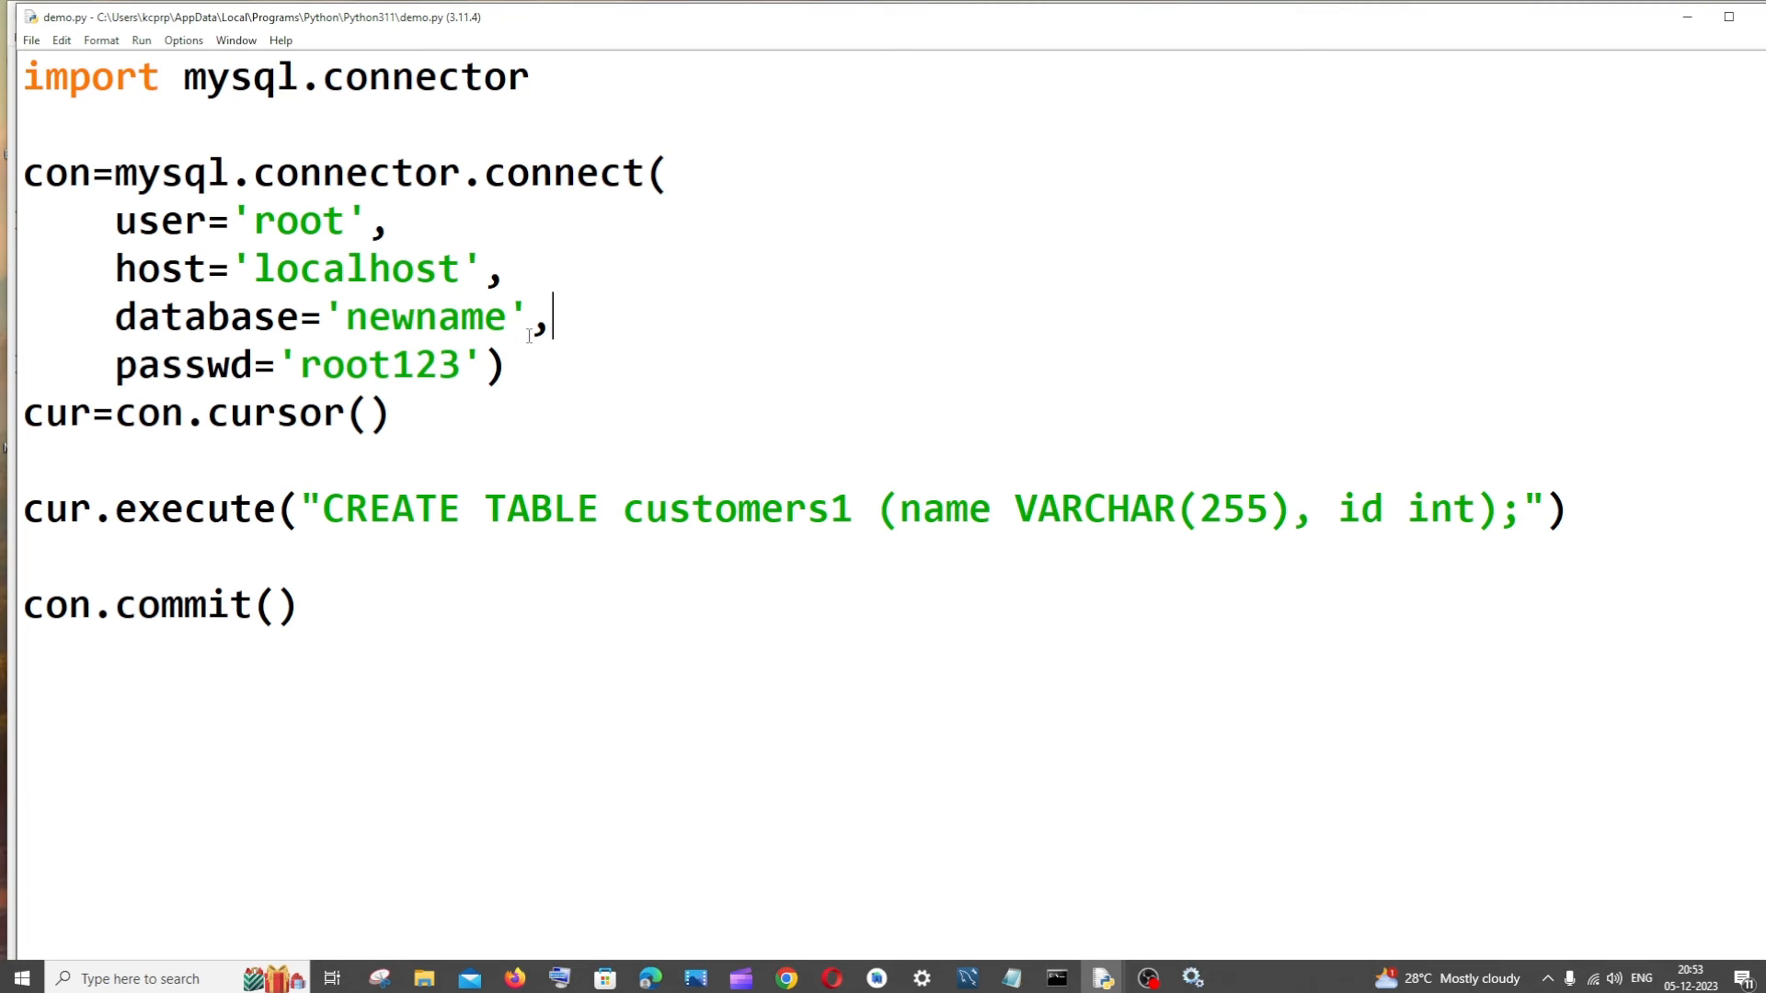